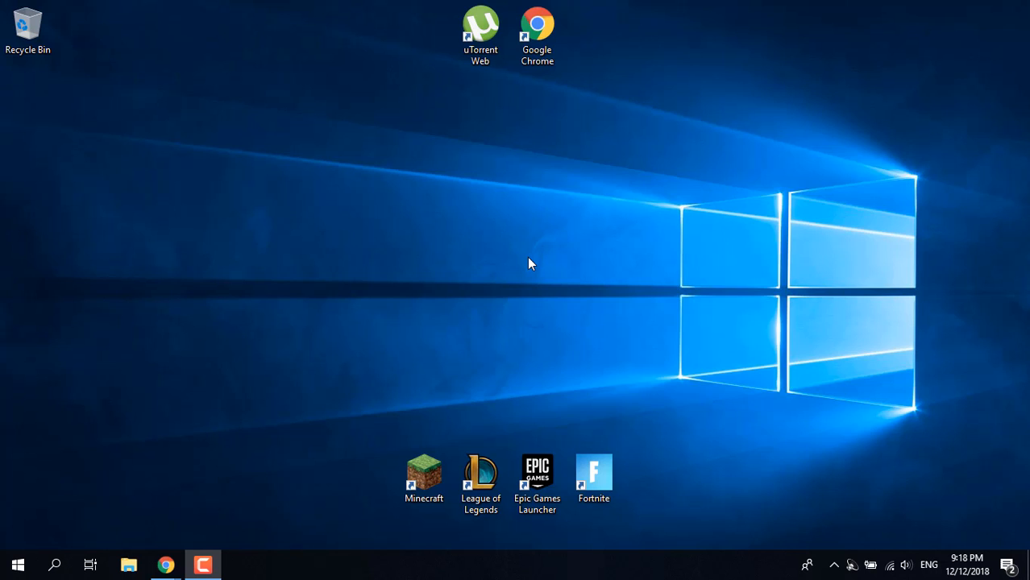
Launch Minecraft from the desktop shortcut and log in with the username 'Boo'
{"action": "double_click", "coordinate": [424, 479]}
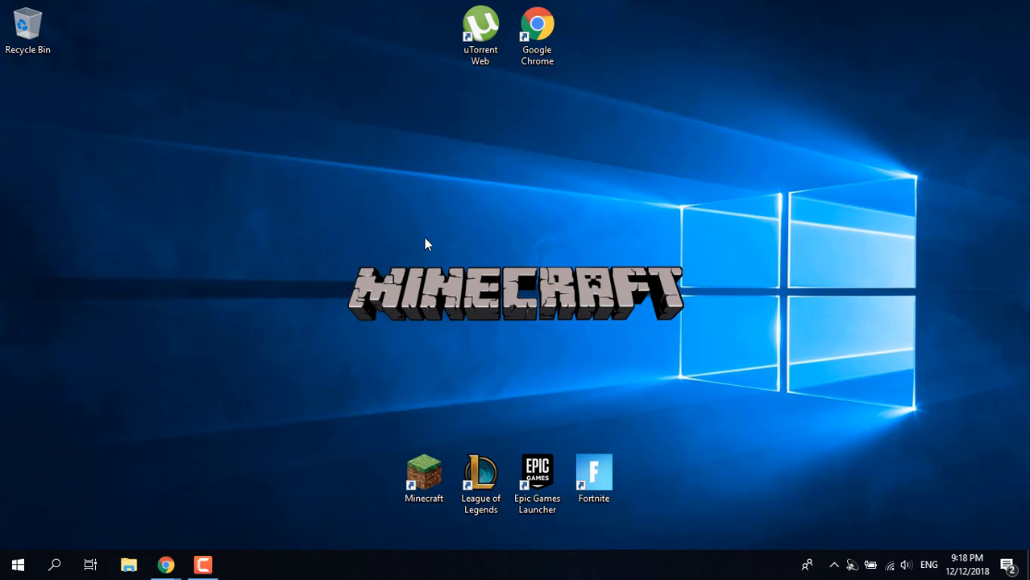
{"action": "mouse_move", "coordinate": [487, 224]}
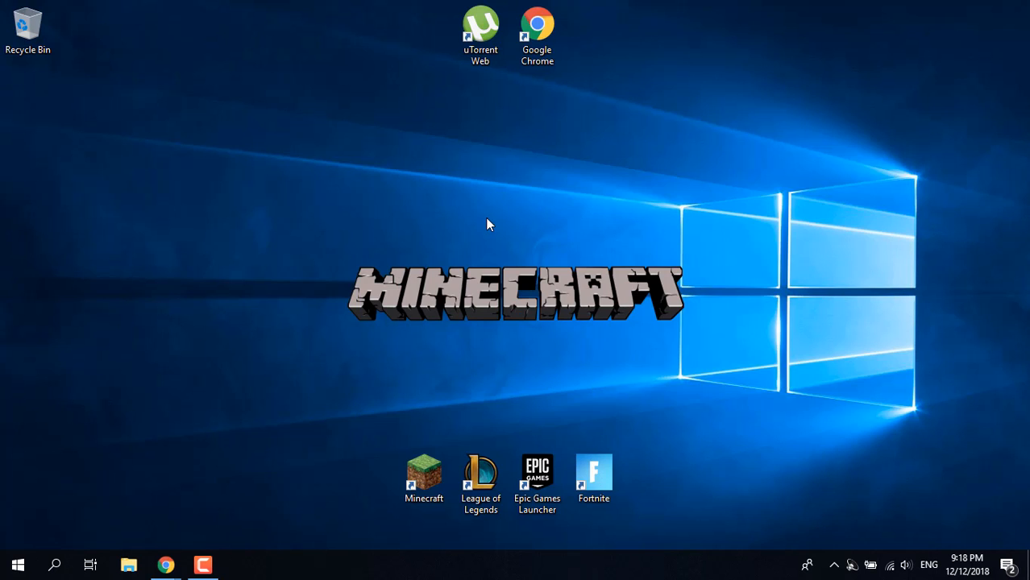
{"action": "double_click", "coordinate": [423, 474]}
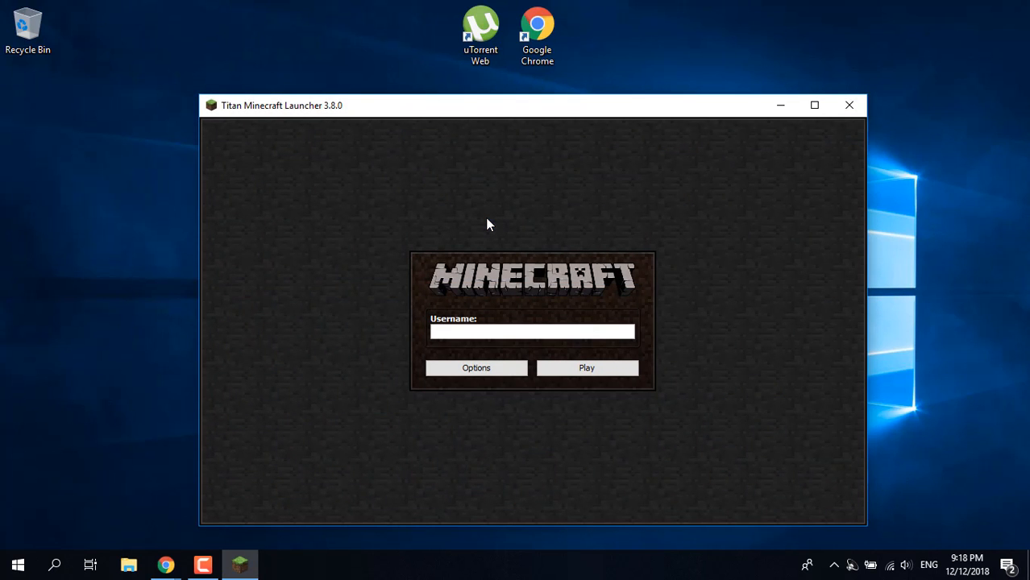
{"action": "type", "text": "BoostedAni"}
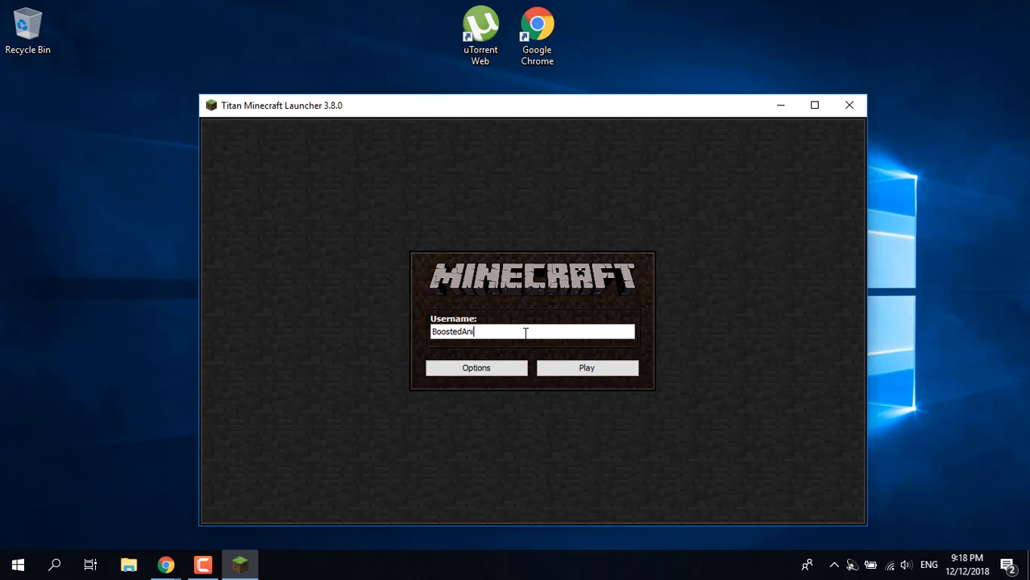
{"action": "left_click", "coordinate": [586, 367]}
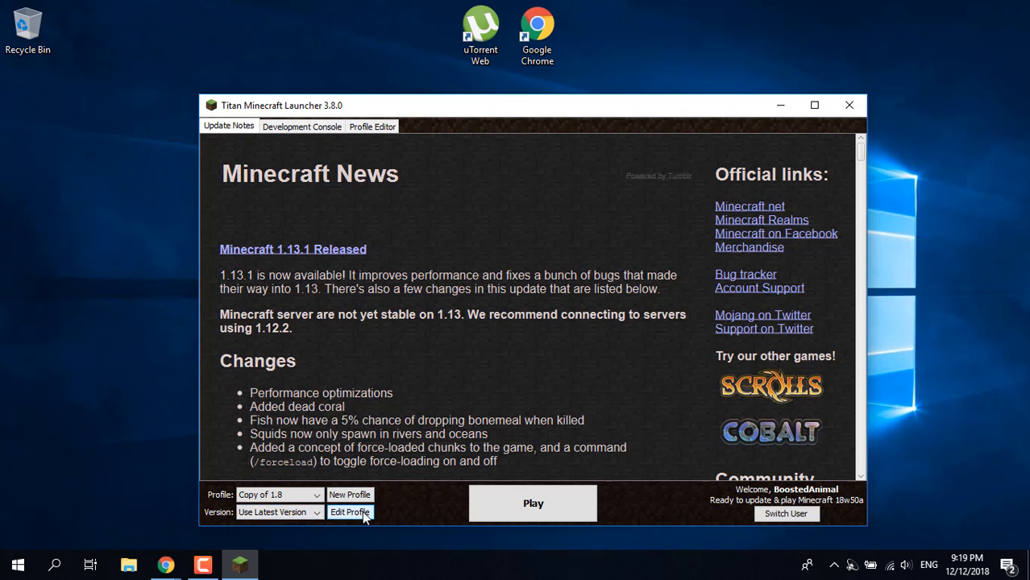
Open the Copy of 1.8 profile editor and enable the Java Executable checkbox
{"action": "left_click", "coordinate": [349, 512]}
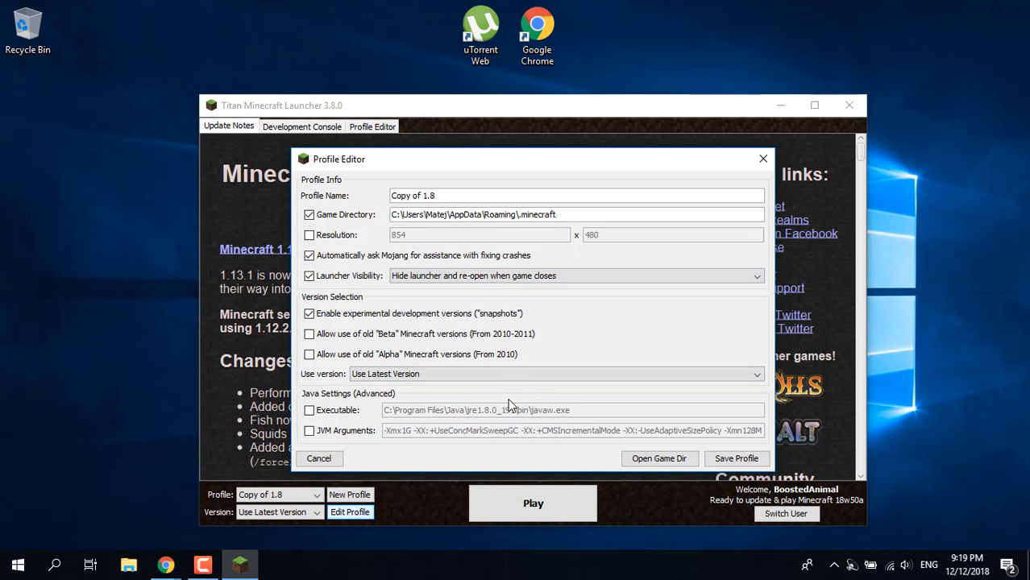
{"action": "mouse_move", "coordinate": [483, 391]}
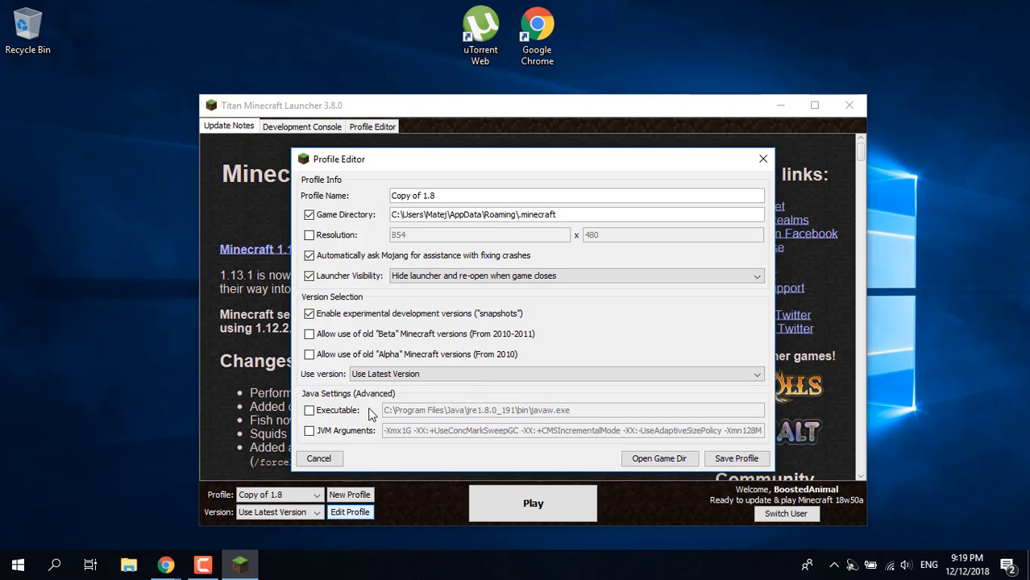
{"action": "left_click", "coordinate": [308, 410]}
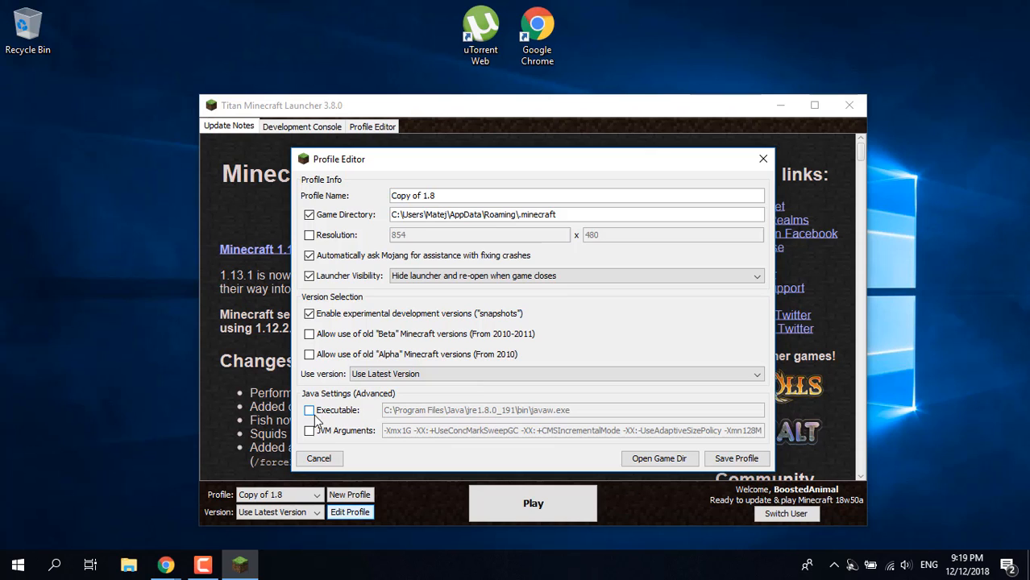
{"action": "left_click", "coordinate": [310, 410]}
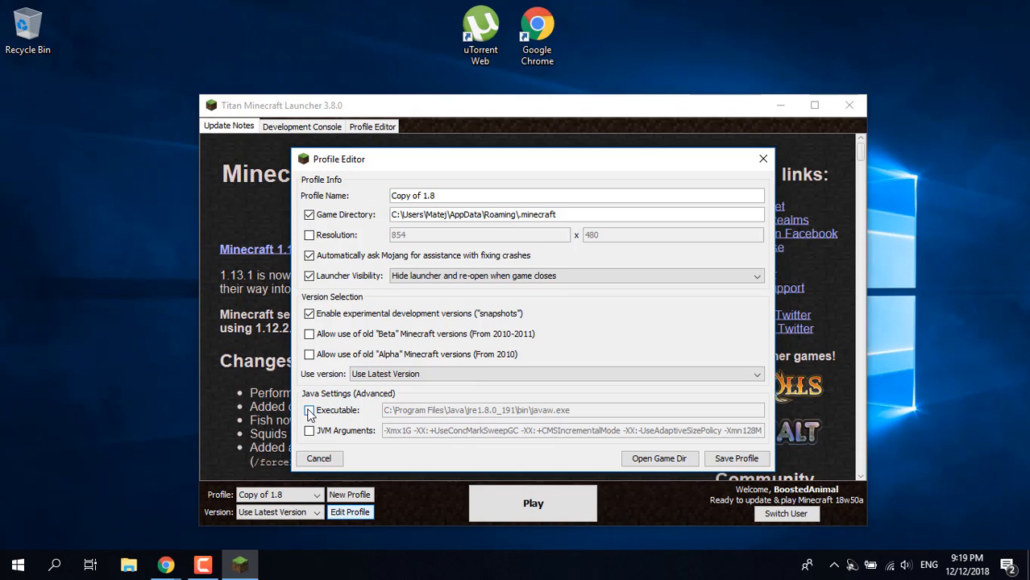
{"action": "left_click", "coordinate": [309, 410]}
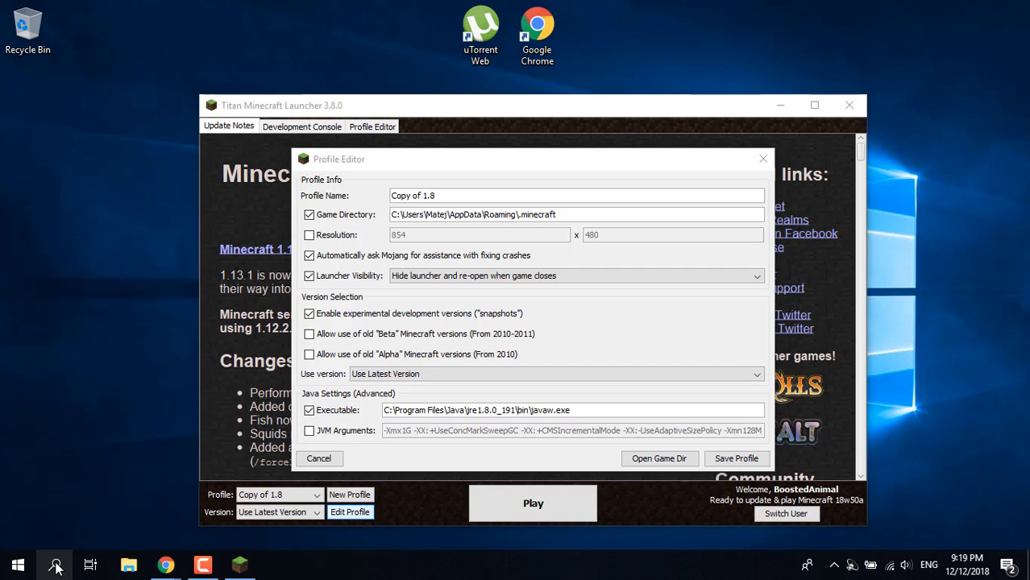
Open a File Explorer window on This PC and maximize it
{"action": "left_click", "coordinate": [128, 564]}
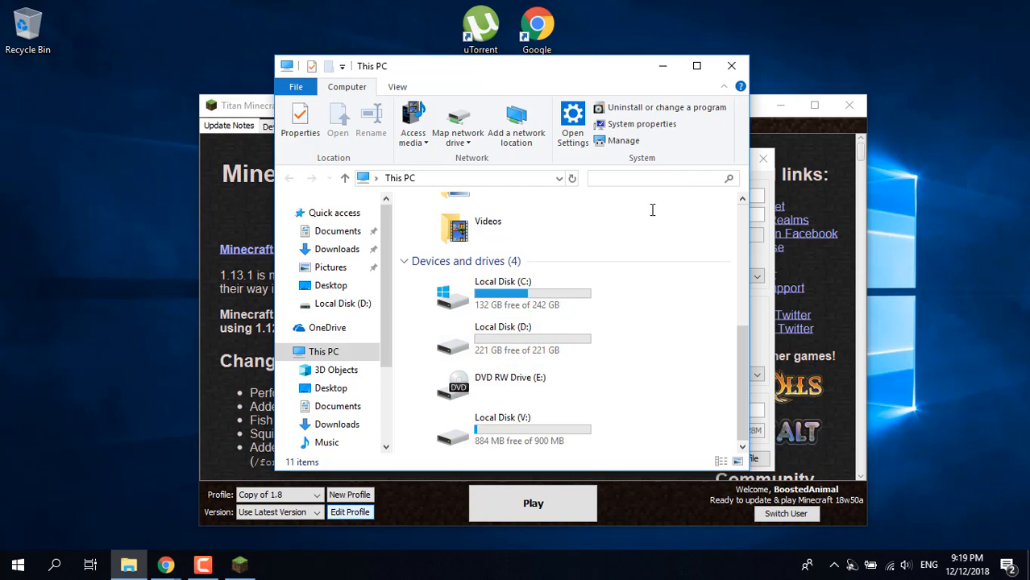
{"action": "left_click", "coordinate": [652, 178]}
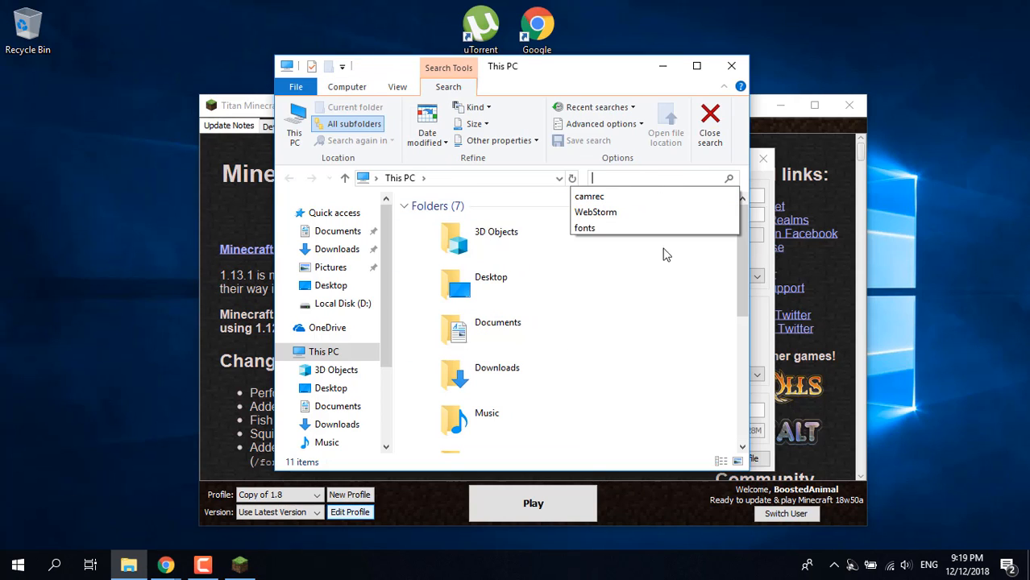
{"action": "mouse_move", "coordinate": [677, 353]}
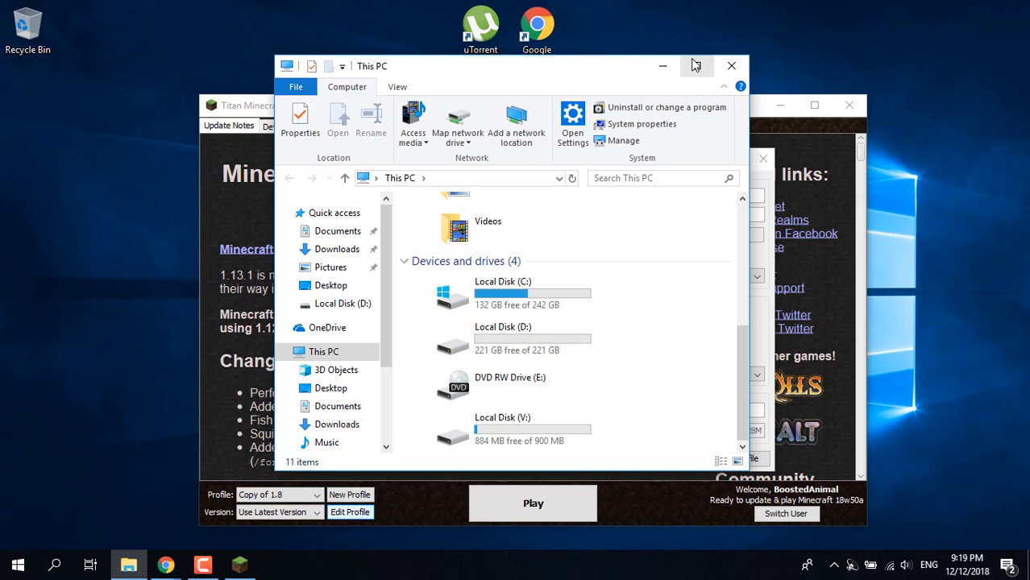
{"action": "left_click", "coordinate": [694, 65]}
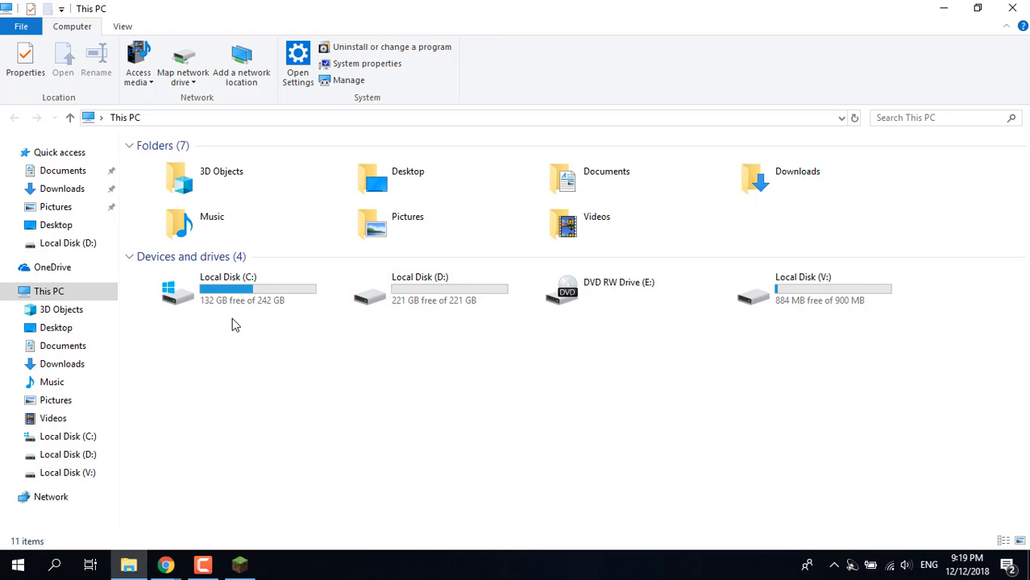
Browse through Local Disk (C:), Program Files and Java into jre1.8.0_191
{"action": "double_click", "coordinate": [227, 290]}
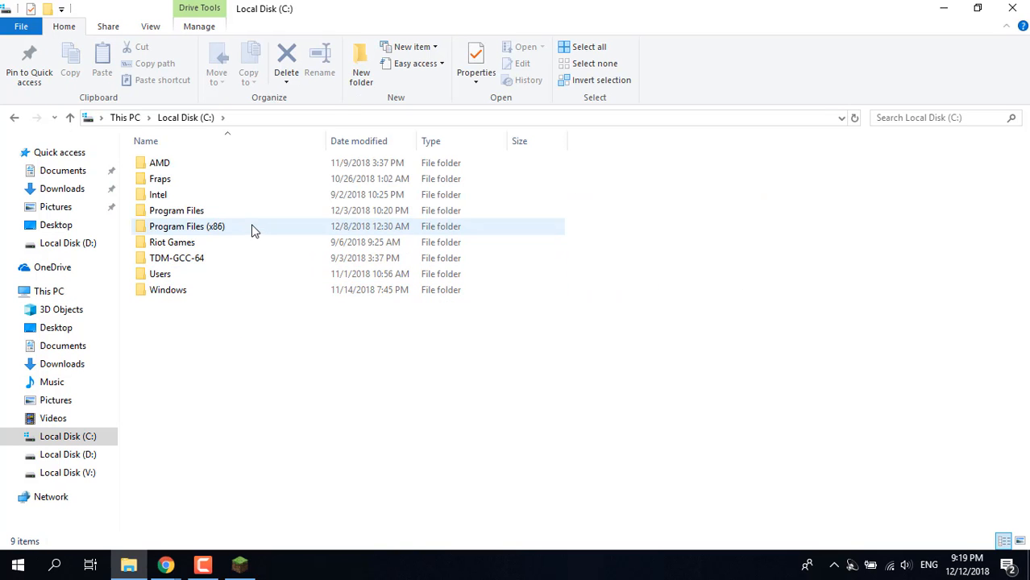
{"action": "double_click", "coordinate": [176, 210]}
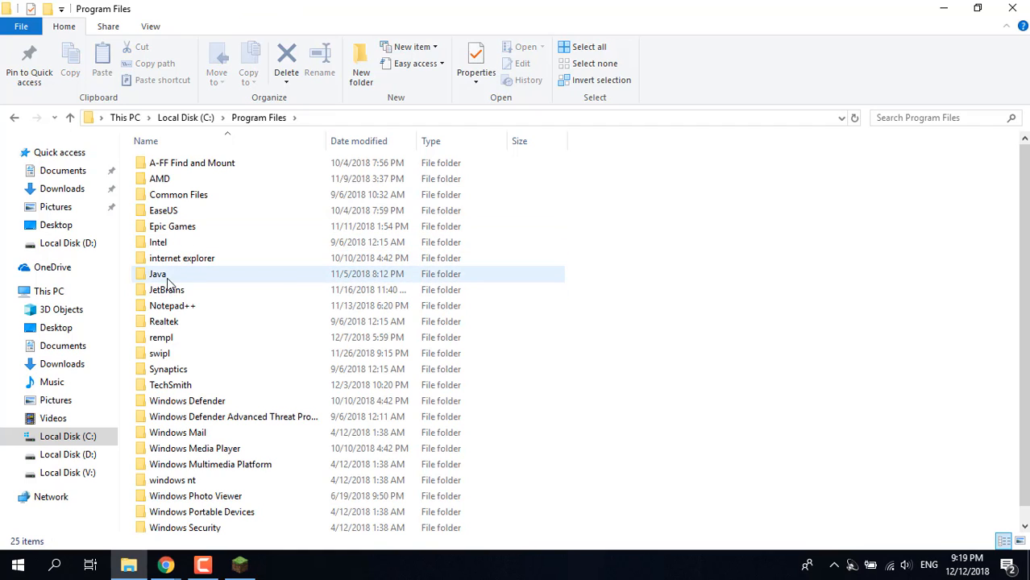
{"action": "double_click", "coordinate": [157, 274]}
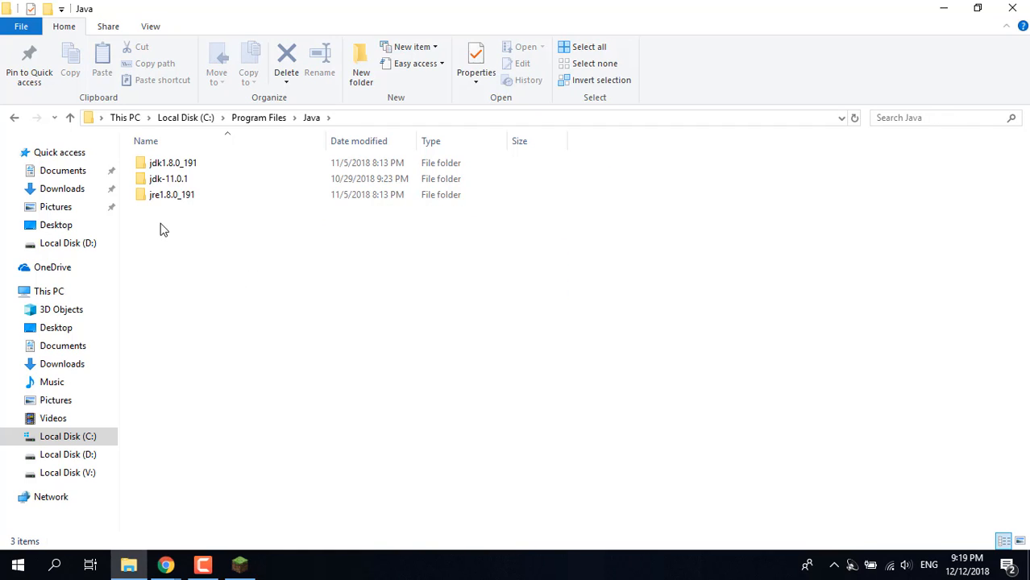
{"action": "mouse_move", "coordinate": [150, 211]}
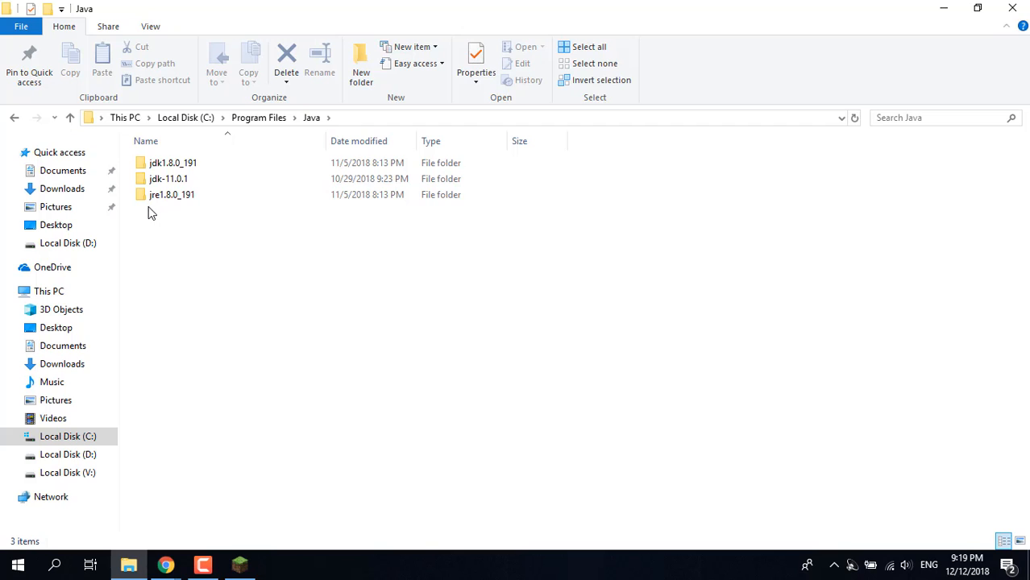
{"action": "double_click", "coordinate": [172, 194]}
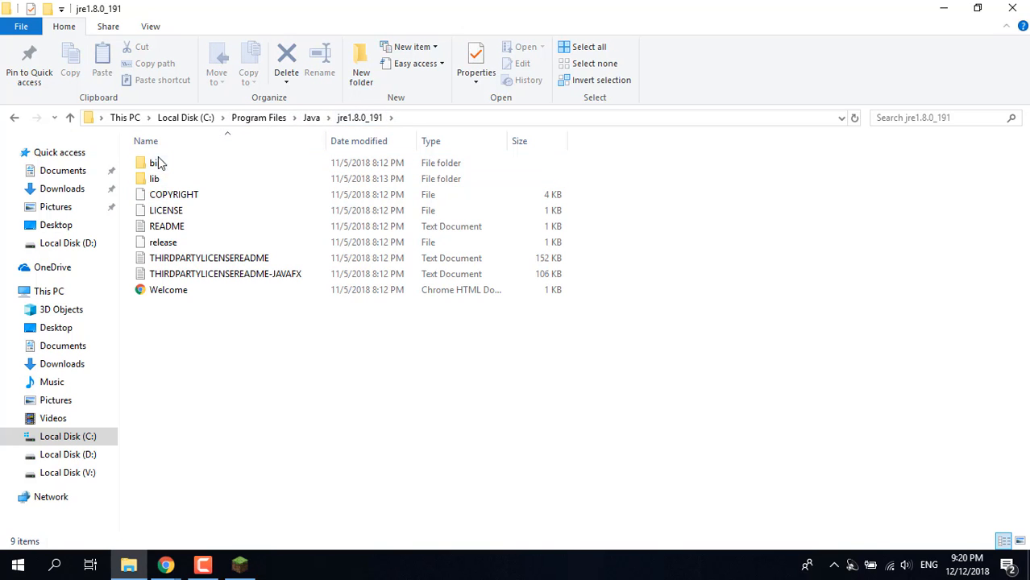
Open the bin folder and select the javaw application file
{"action": "double_click", "coordinate": [154, 163]}
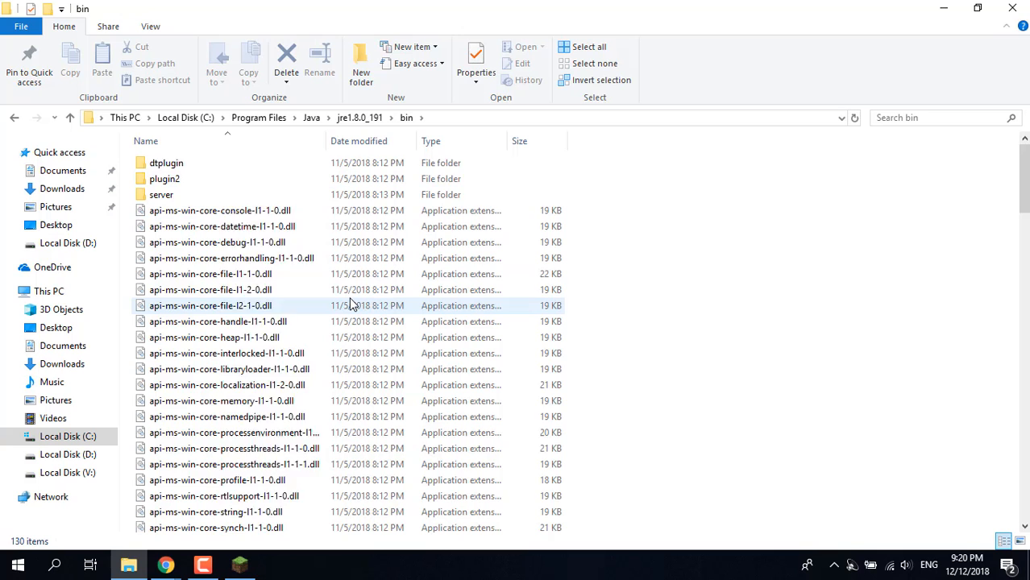
{"action": "scroll", "scroll_direction": "down", "scroll_amount": 3}
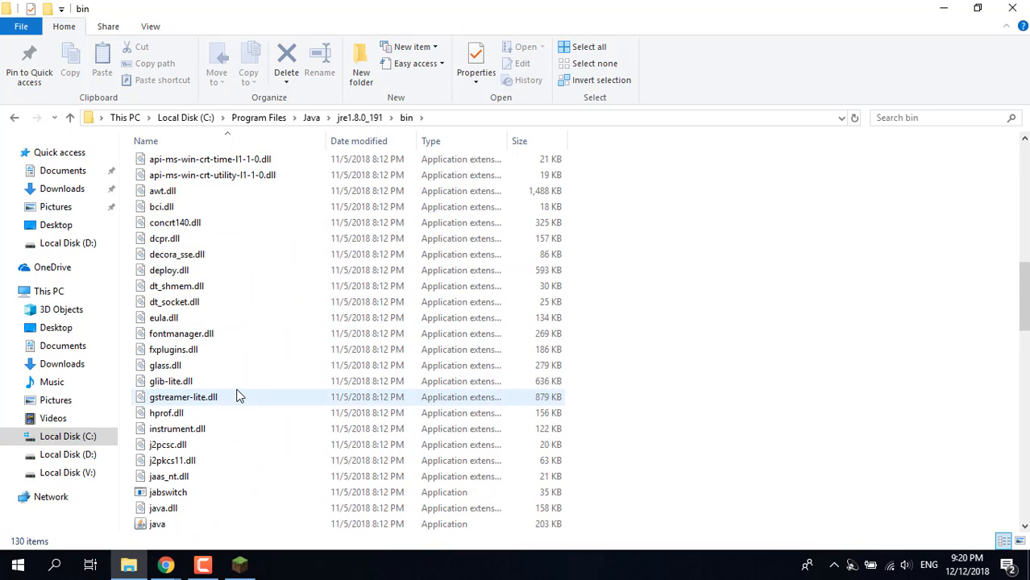
{"action": "scroll", "scroll_direction": "down", "scroll_amount": 3}
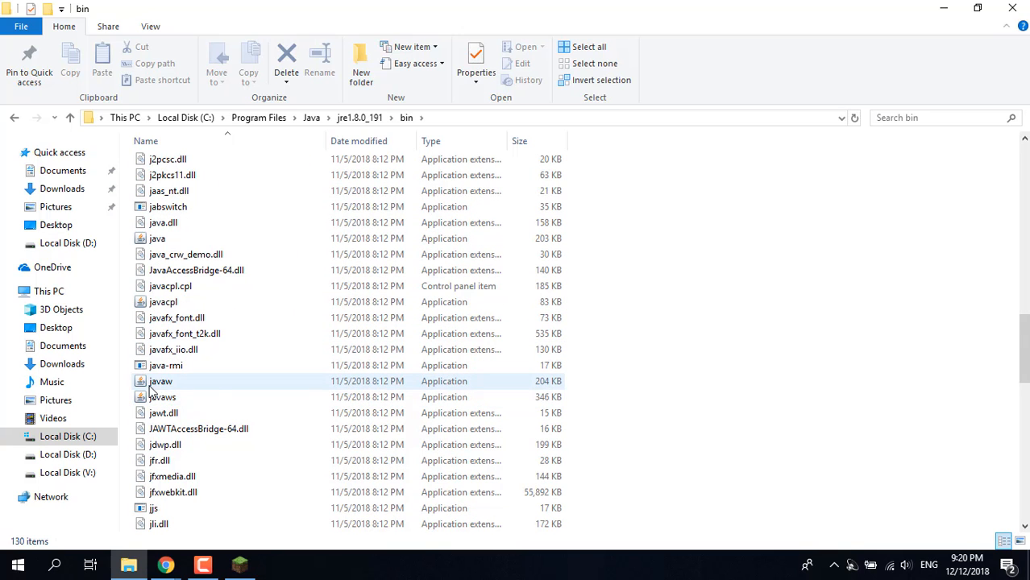
{"action": "left_click", "coordinate": [161, 382]}
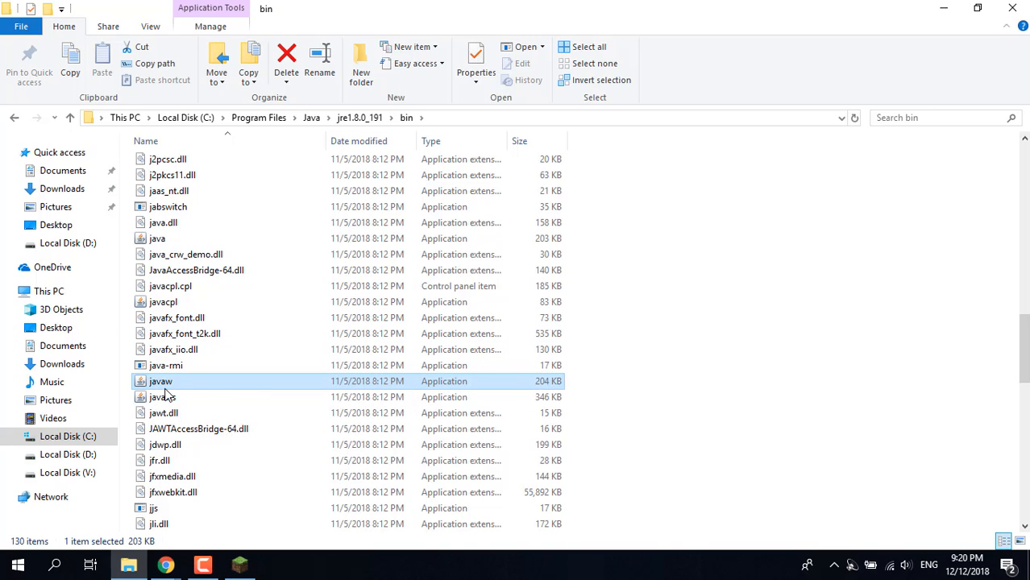
{"action": "mouse_move", "coordinate": [170, 391]}
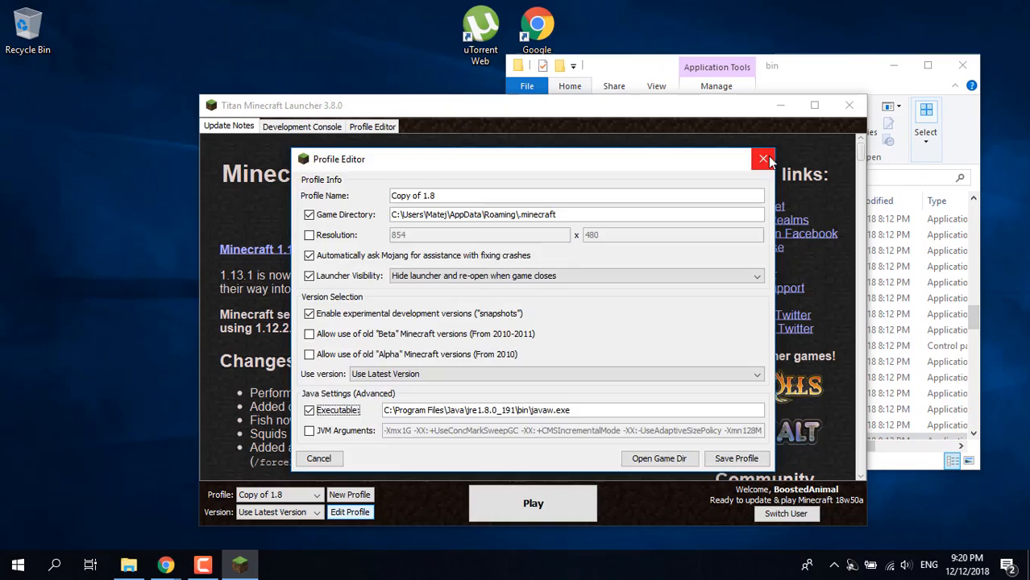
Reopen the Copy of 1.8 profile editor, enable Executable, and clear its existing path
{"action": "left_click", "coordinate": [762, 159]}
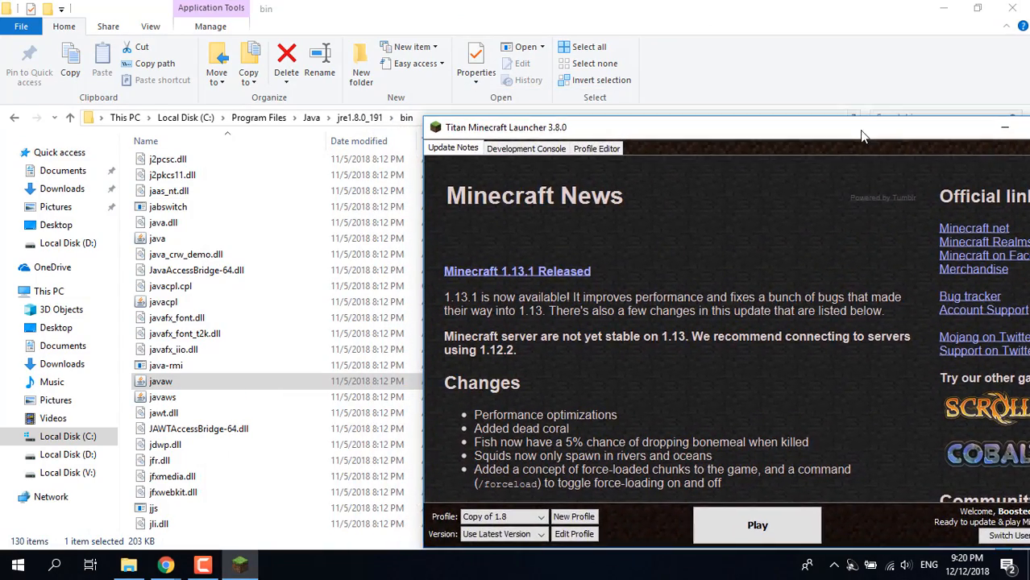
{"action": "left_click", "coordinate": [573, 534]}
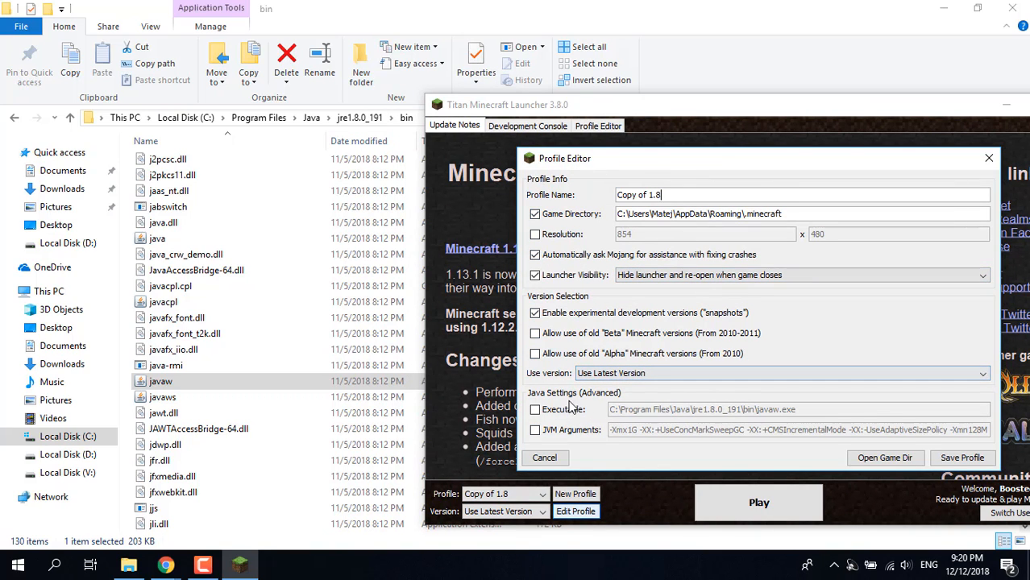
{"action": "left_click", "coordinate": [535, 410]}
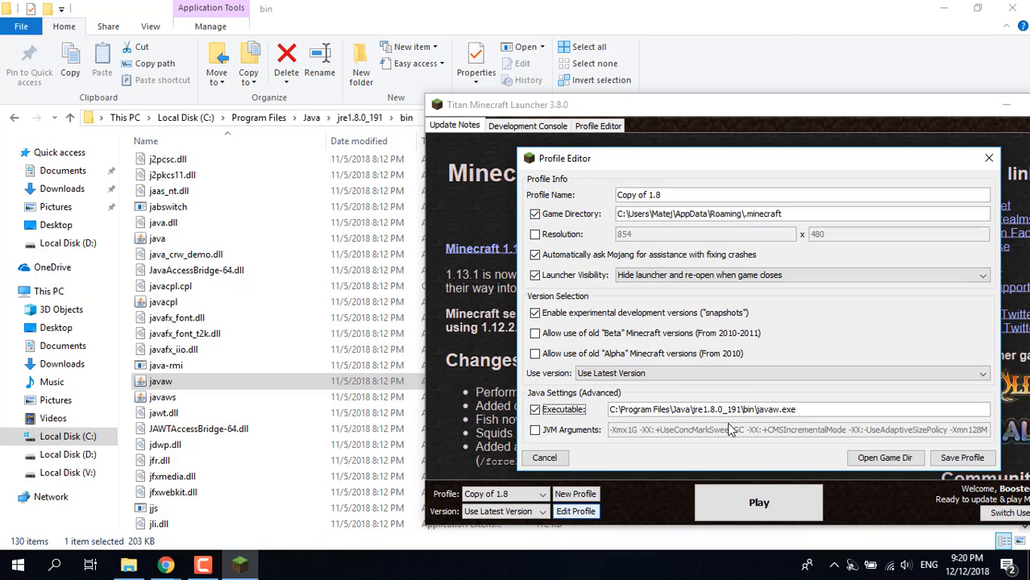
{"action": "left_click", "coordinate": [797, 409]}
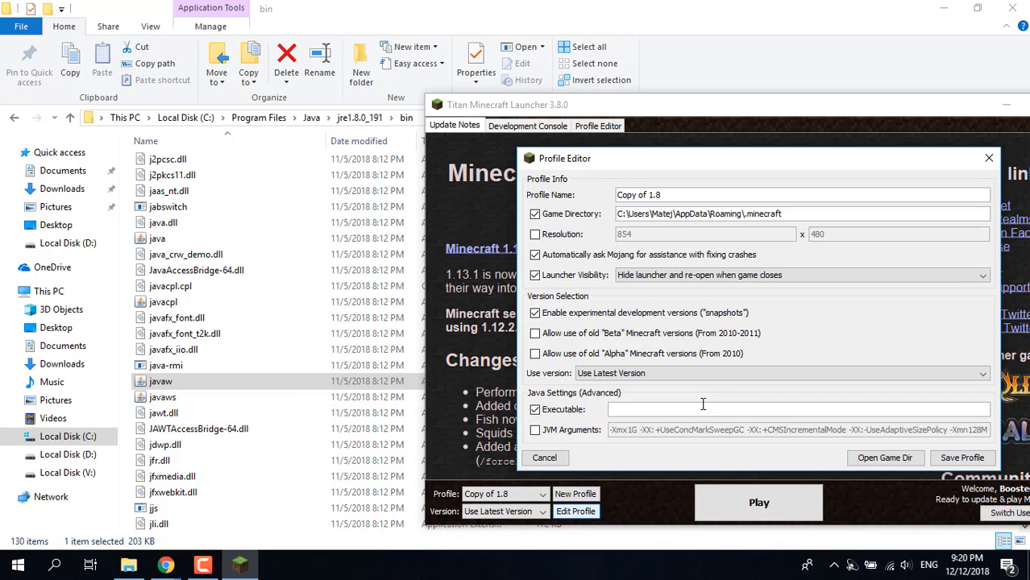
Enter C:\Program Files\Java\jre1.8.0_191\bin\javaw as the Java executable path
{"action": "left_click", "coordinate": [701, 410]}
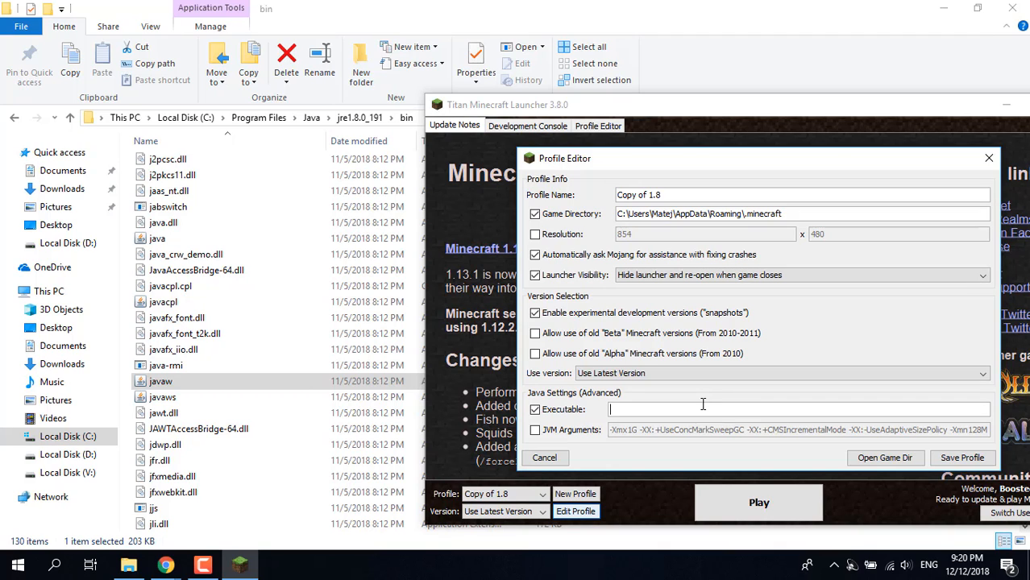
{"action": "type", "text": "C:\\Program Files"}
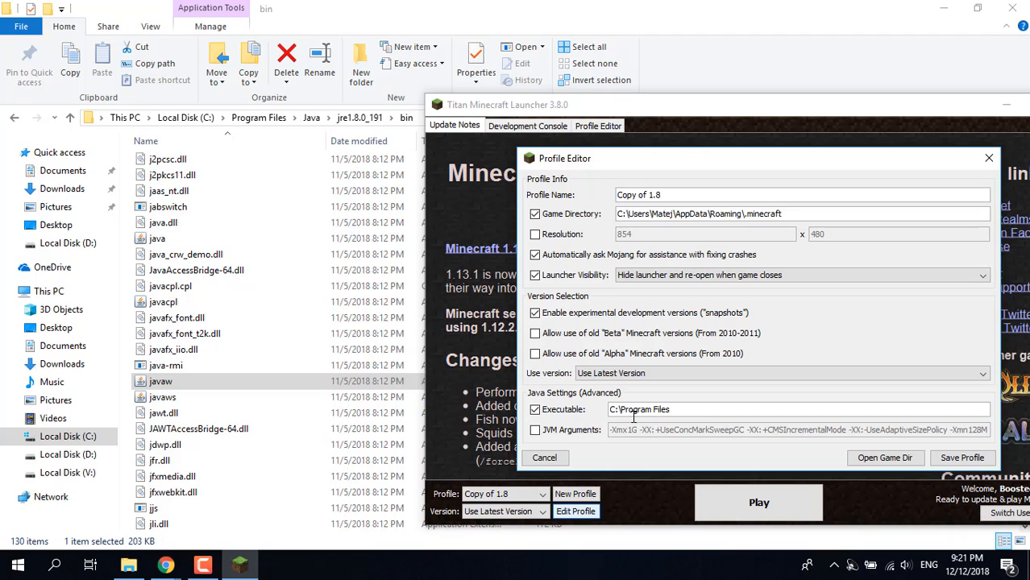
{"action": "type", "text": "\\Java"}
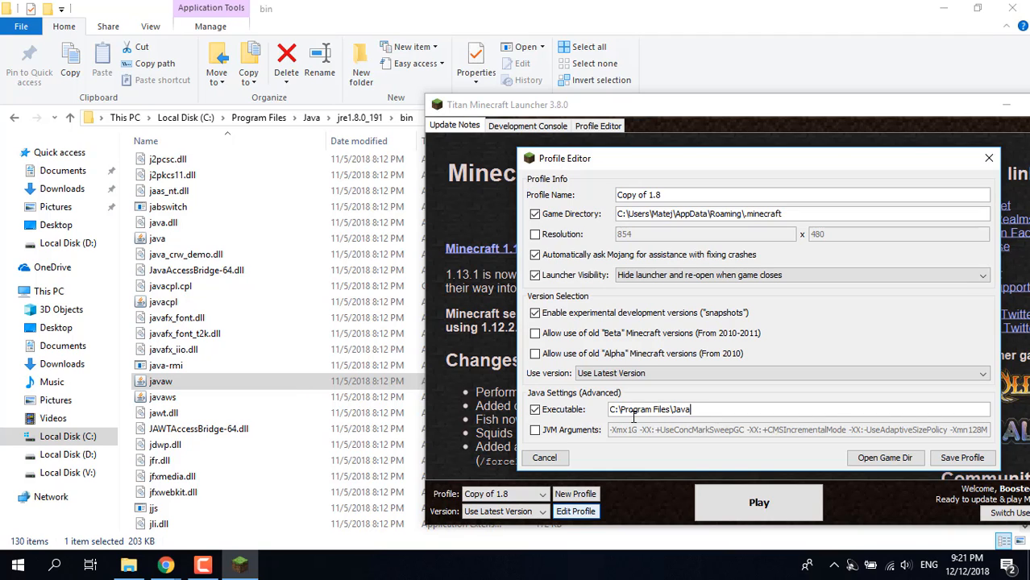
{"action": "type", "text": "\\"}
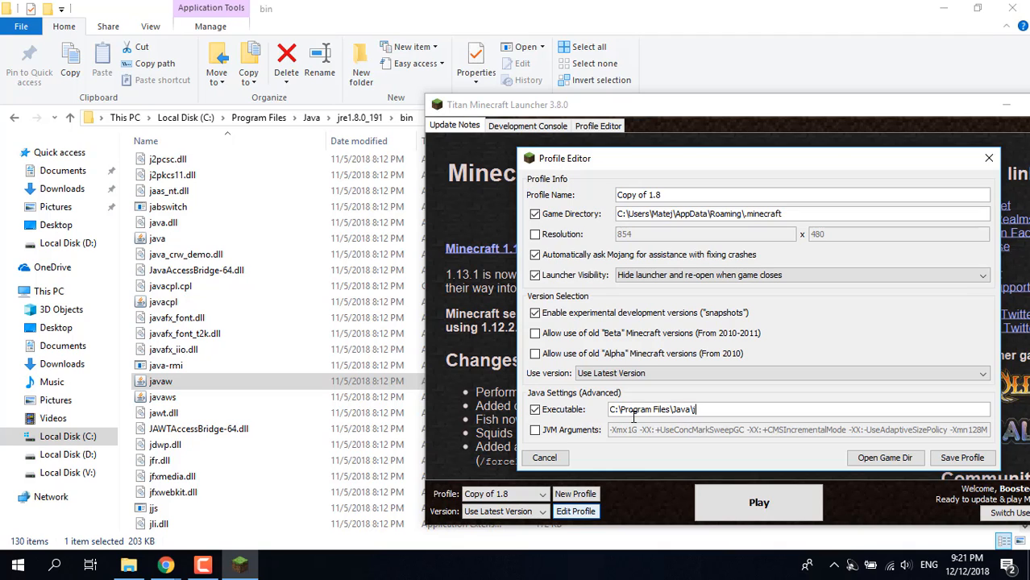
{"action": "type", "text": "jre1.8.0_"}
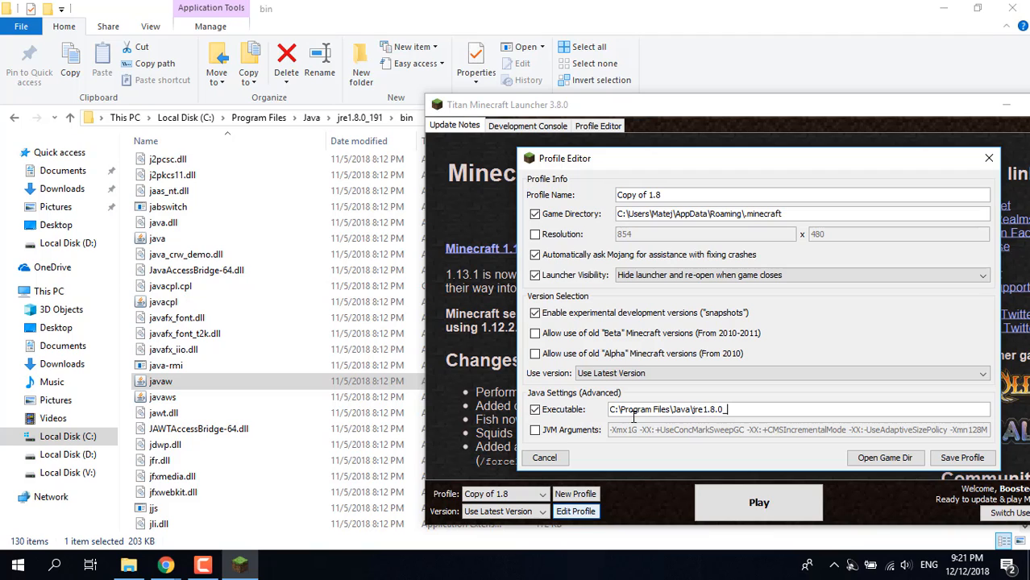
{"action": "key", "text": "Backspace"}
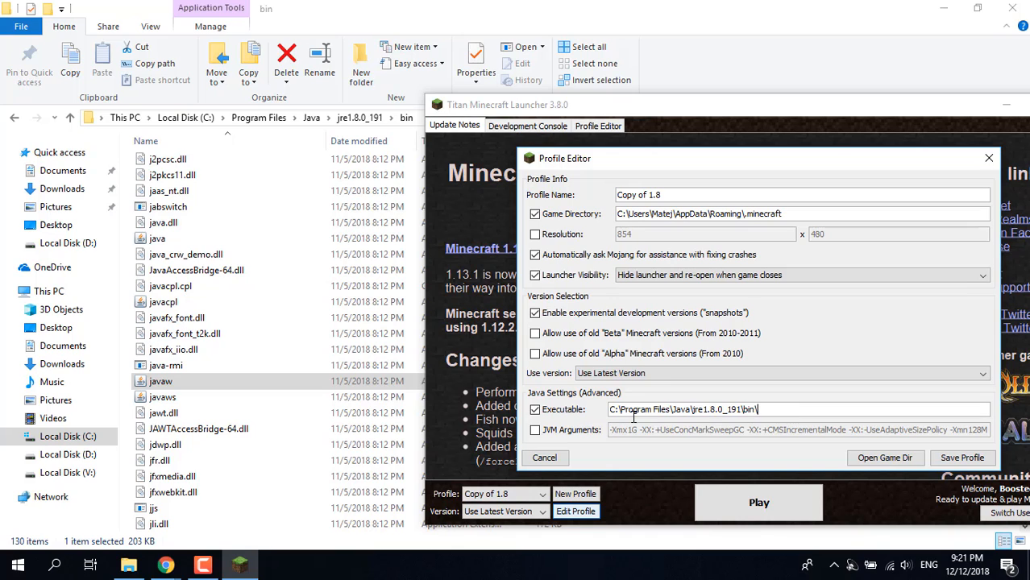
{"action": "type", "text": "javaw"}
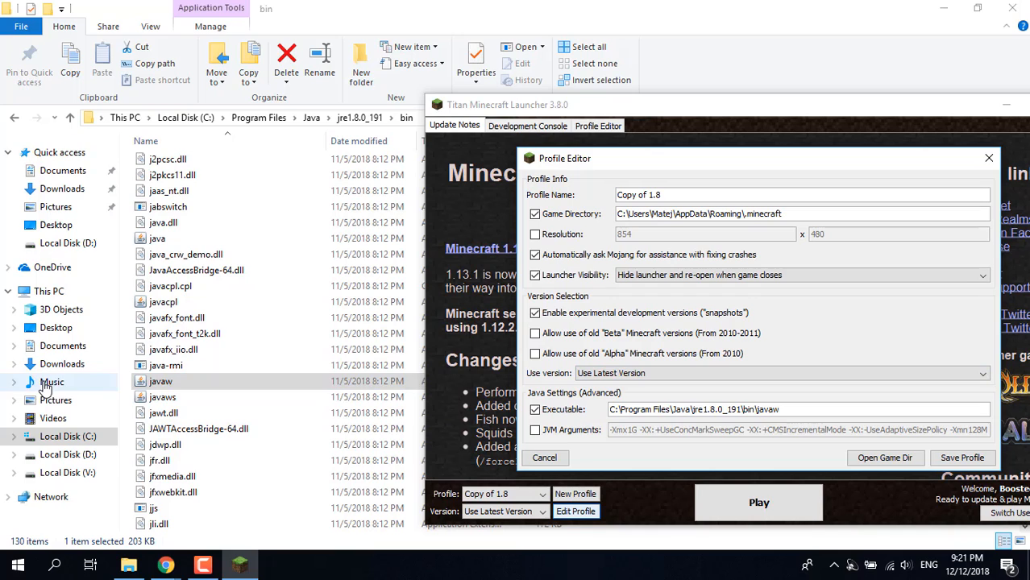
{"action": "left_click", "coordinate": [160, 382]}
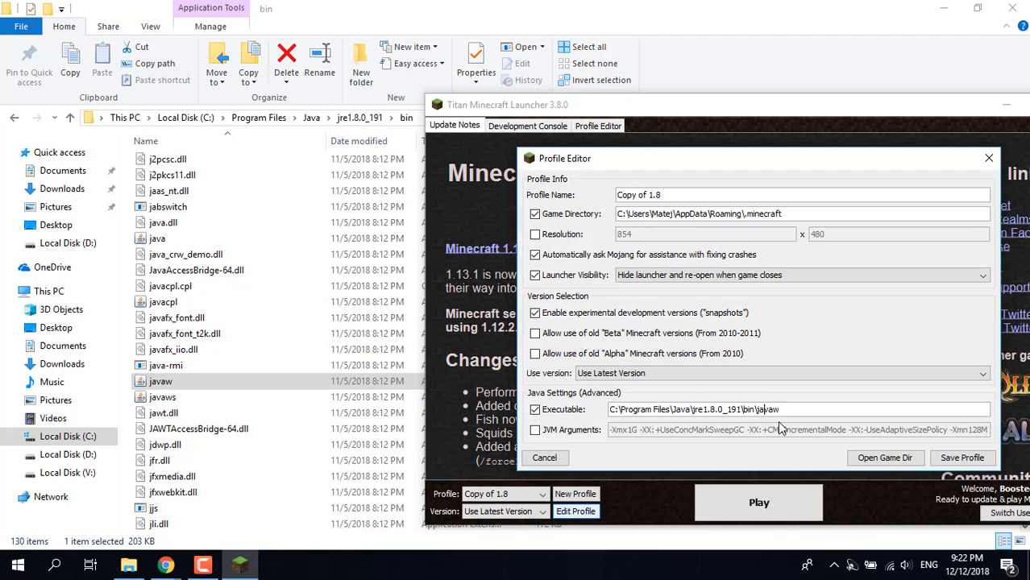
{"action": "mouse_move", "coordinate": [757, 472]}
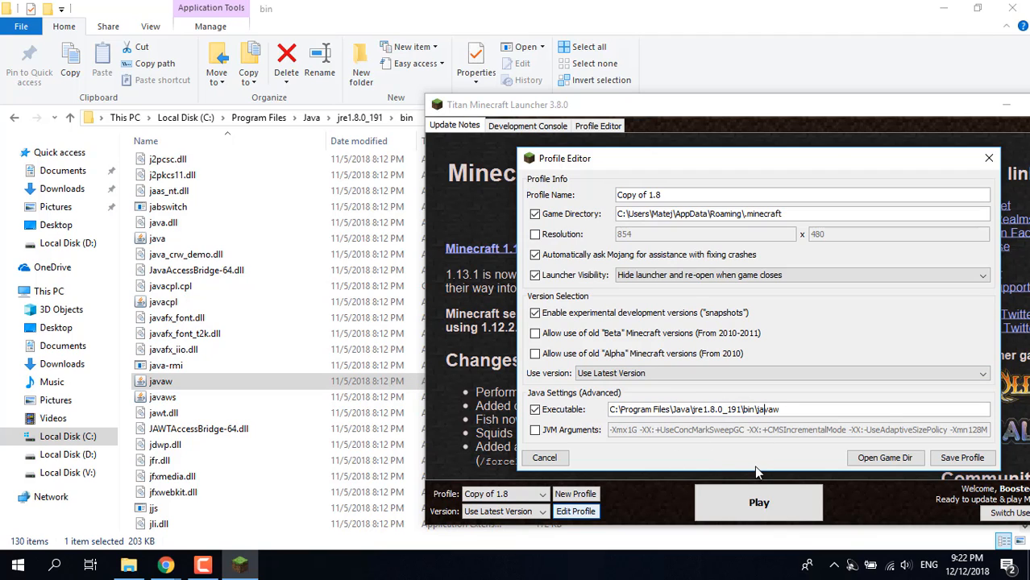
{"action": "mouse_move", "coordinate": [755, 423]}
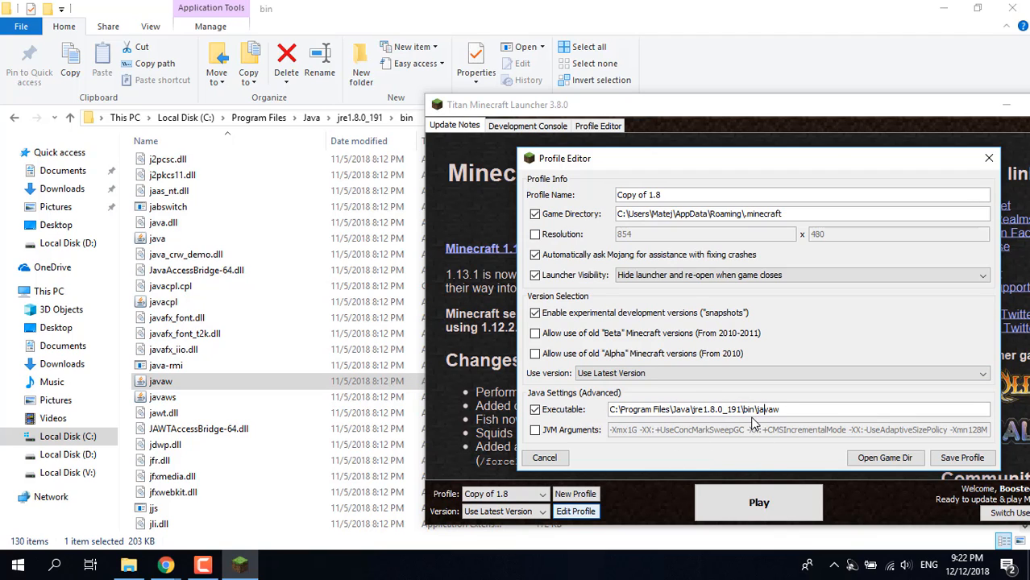
{"action": "left_click", "coordinate": [777, 373]}
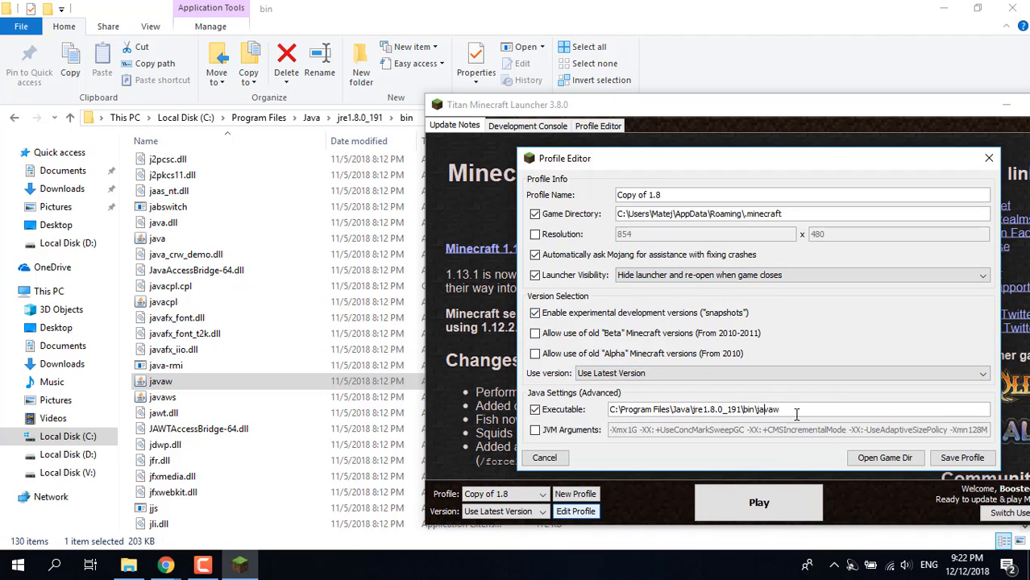
{"action": "mouse_move", "coordinate": [906, 302]}
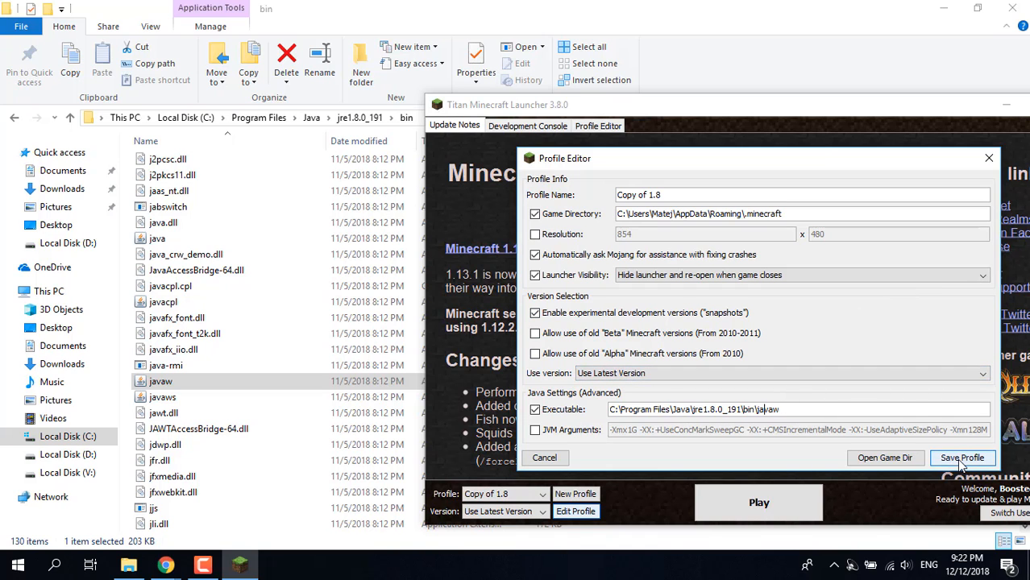
Save the Copy of 1.8 profile and launch the Minecraft 18w50a game window
{"action": "left_click", "coordinate": [962, 457]}
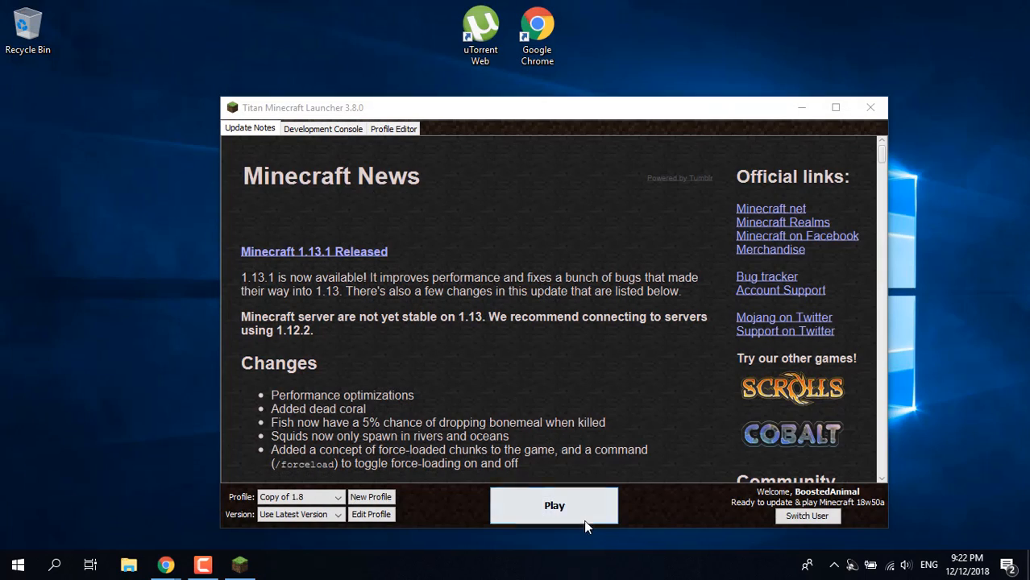
{"action": "left_click", "coordinate": [553, 505]}
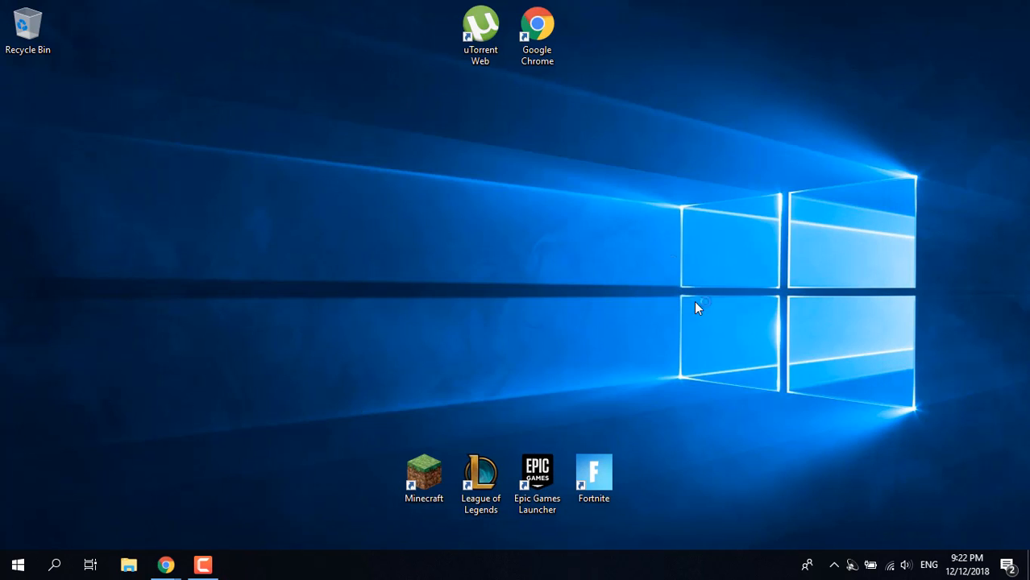
{"action": "mouse_move", "coordinate": [599, 214]}
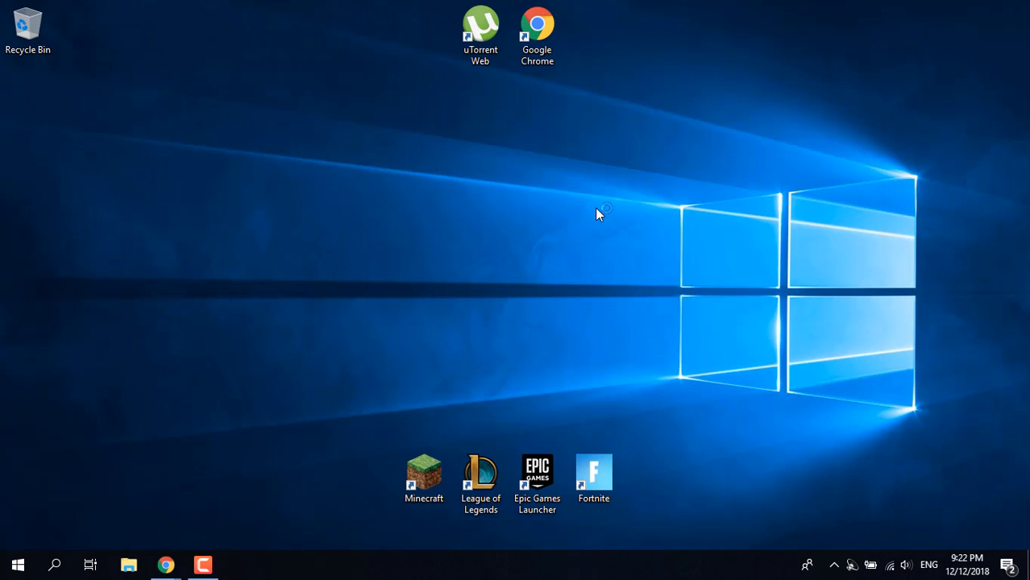
{"action": "mouse_move", "coordinate": [574, 241]}
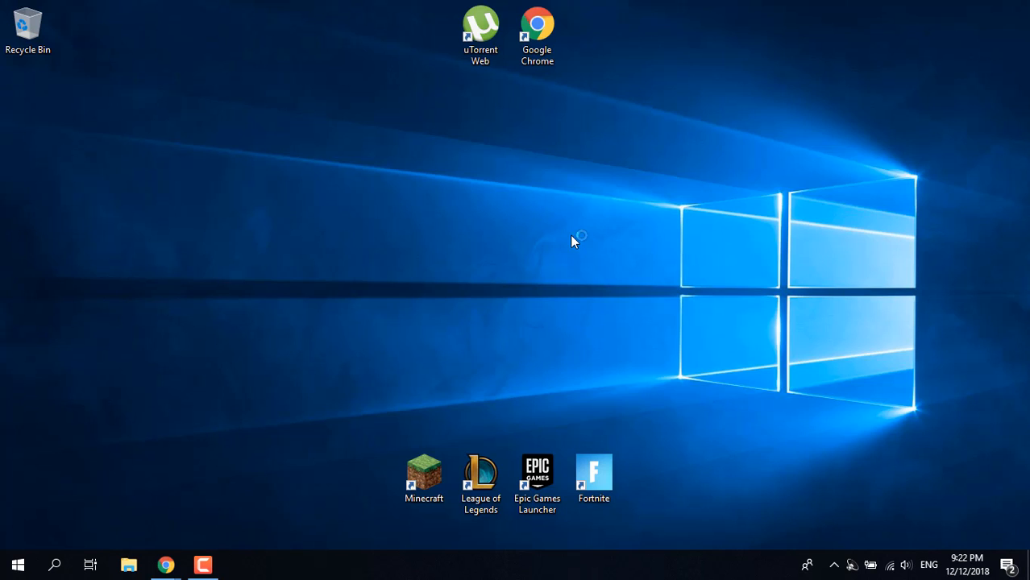
{"action": "mouse_move", "coordinate": [506, 271]}
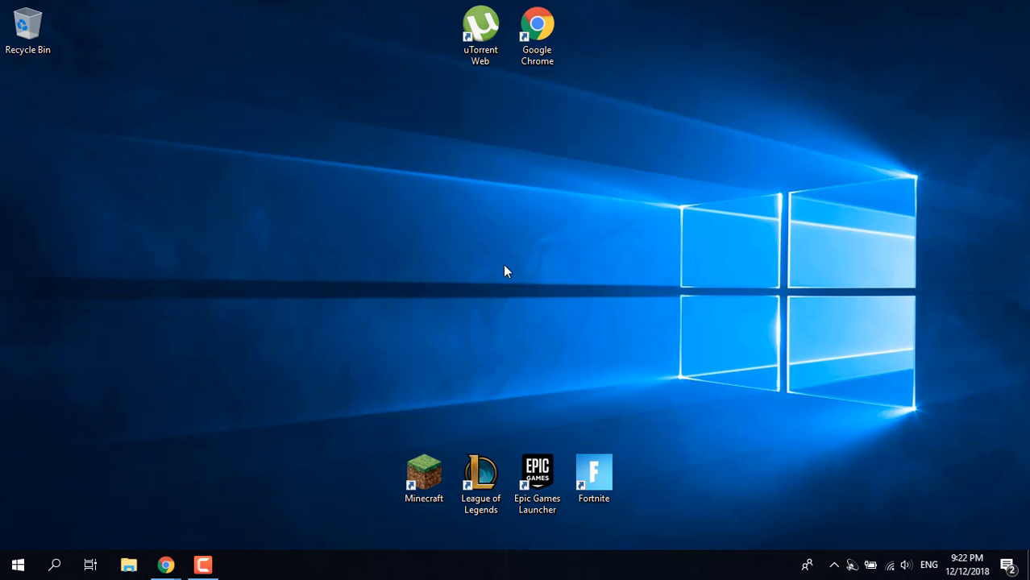
{"action": "mouse_move", "coordinate": [539, 268]}
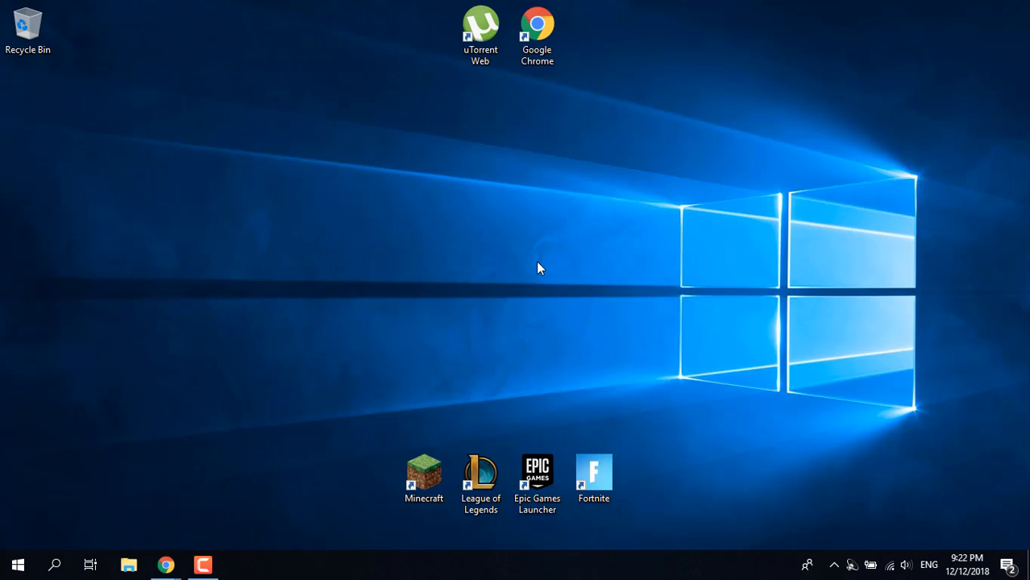
{"action": "double_click", "coordinate": [424, 476]}
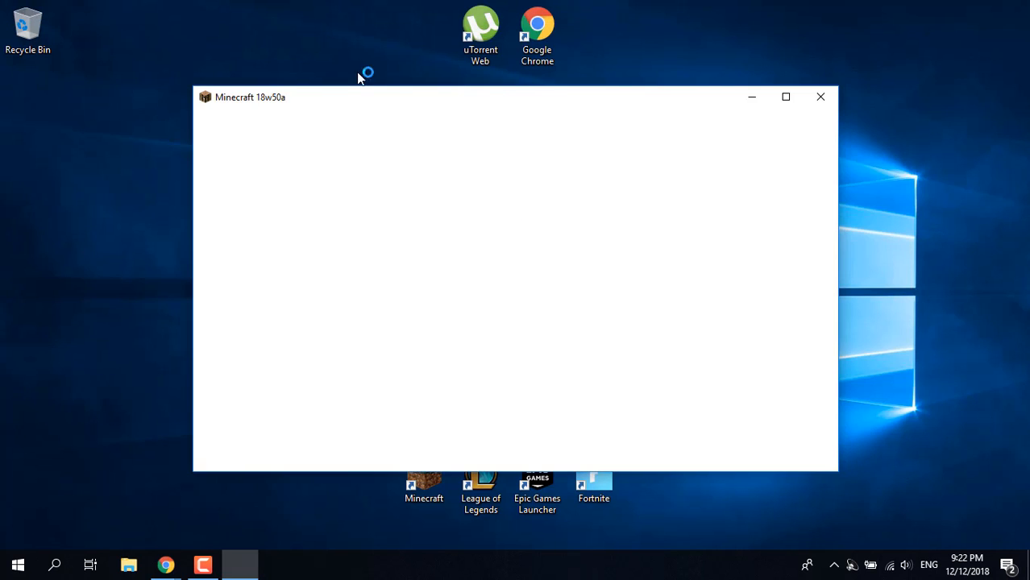